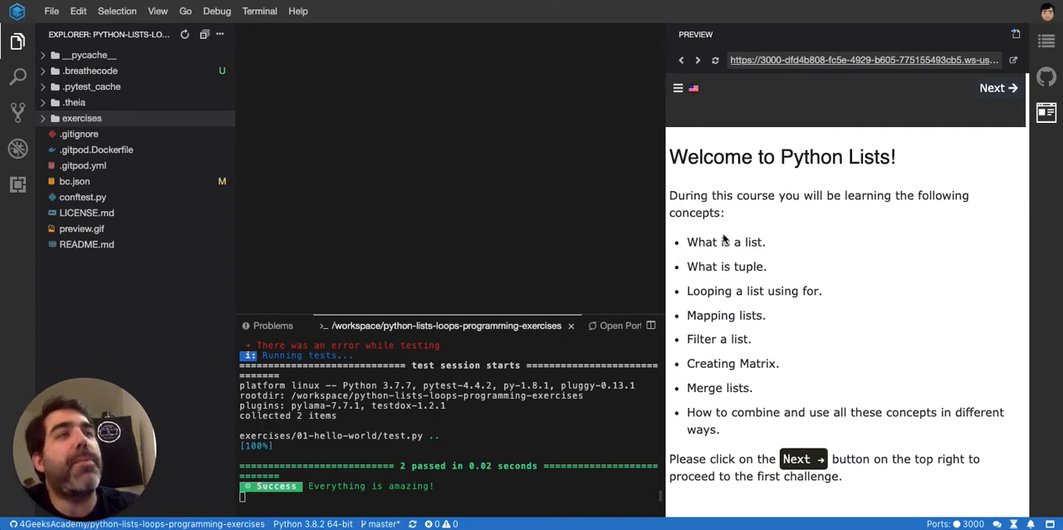
pyautogui.moveTo(764, 219)
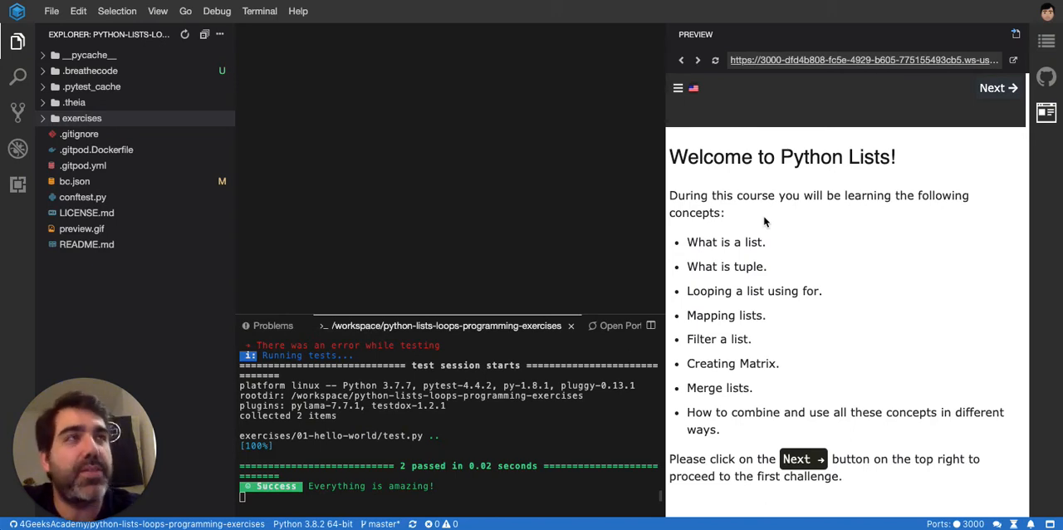
pyautogui.moveTo(761, 170)
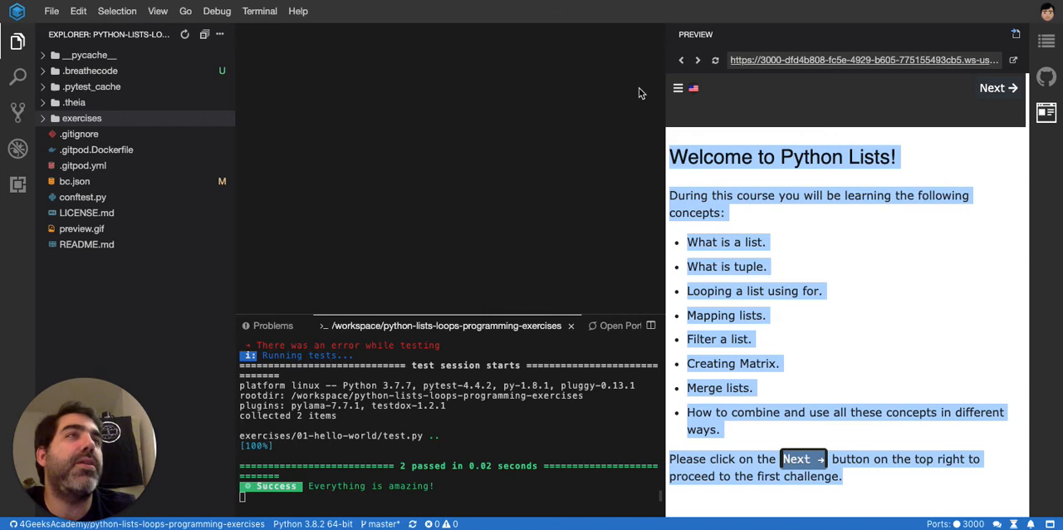
# Step: Bring up the course's exercise list, from 00-welcome through 04-mixed_list, in the preview
pyautogui.click(678, 86)
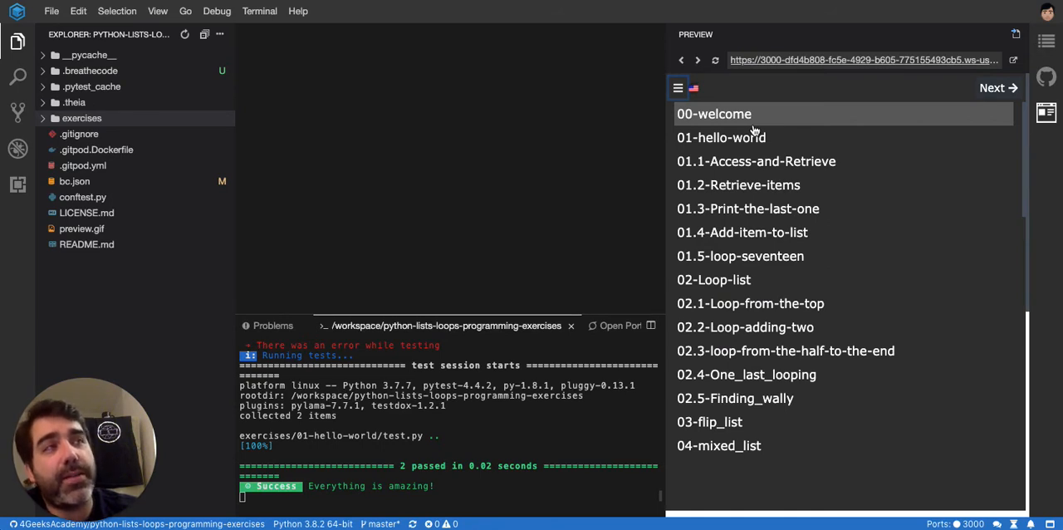
pyautogui.moveTo(755, 399)
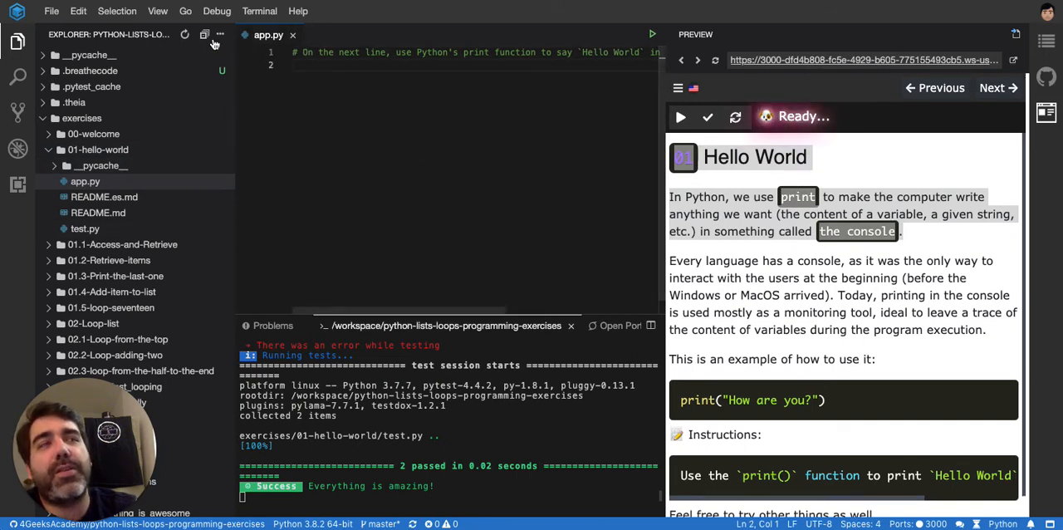
# Step: Add print("Hello") to app.py and run it so Hello appears in the console
pyautogui.write('print("Hello')
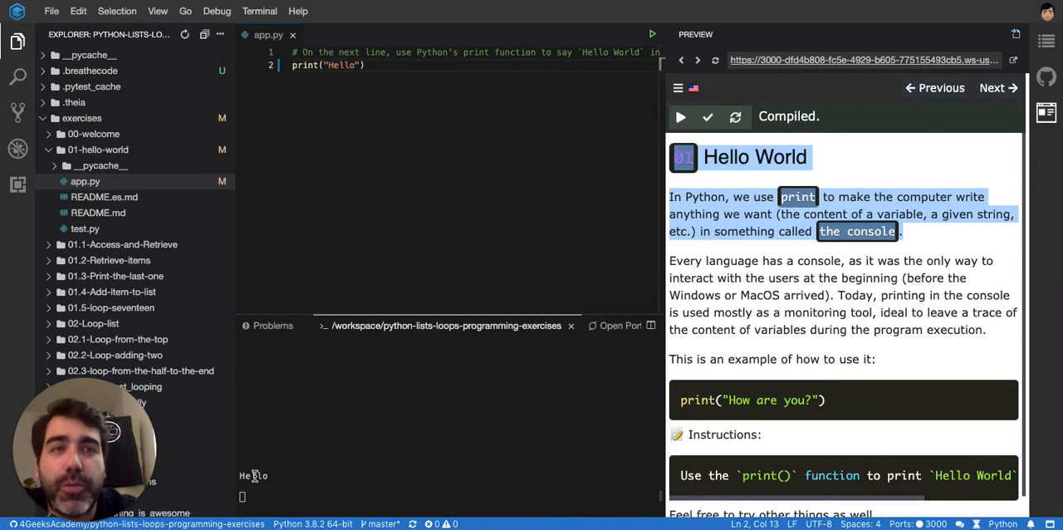
# Step: After a failing test run, change the output to "Hello World" and rerun until the tests pass
pyautogui.click(708, 116)
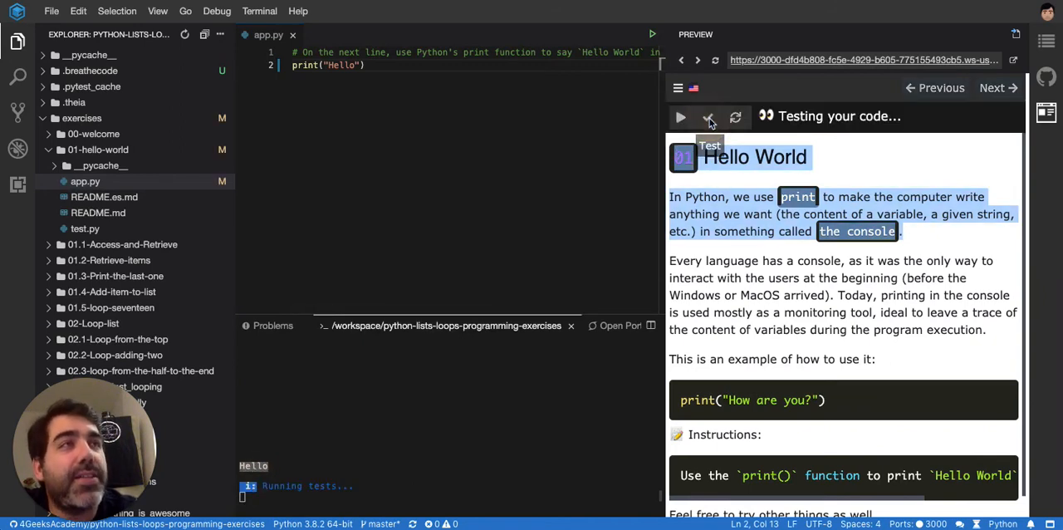
pyautogui.click(682, 117)
pyautogui.write(' Worl')
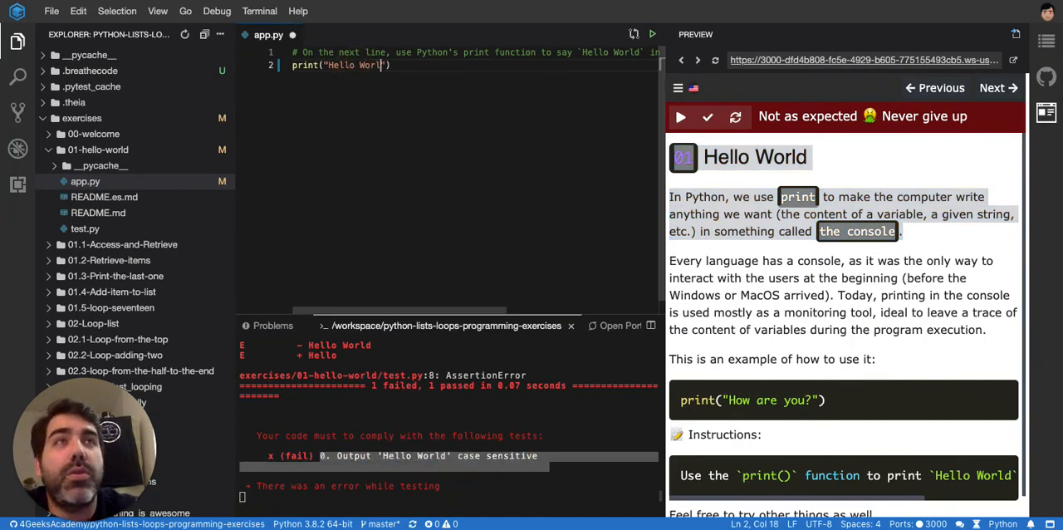
pyautogui.moveTo(708, 116)
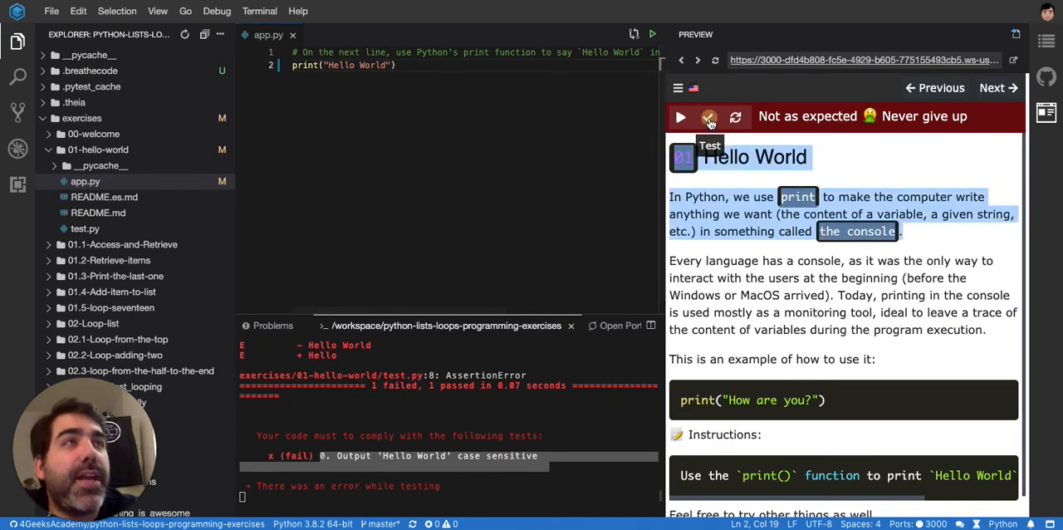
pyautogui.click(682, 116)
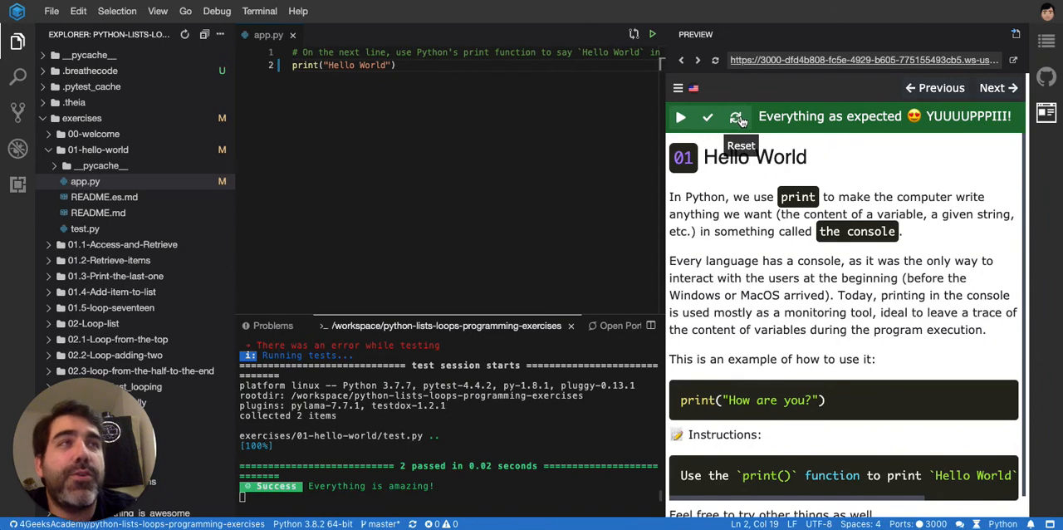
# Step: Reset Hello World to its starter comment, test the blank code, then advance to 01.1 Access and retrieve
pyautogui.click(737, 116)
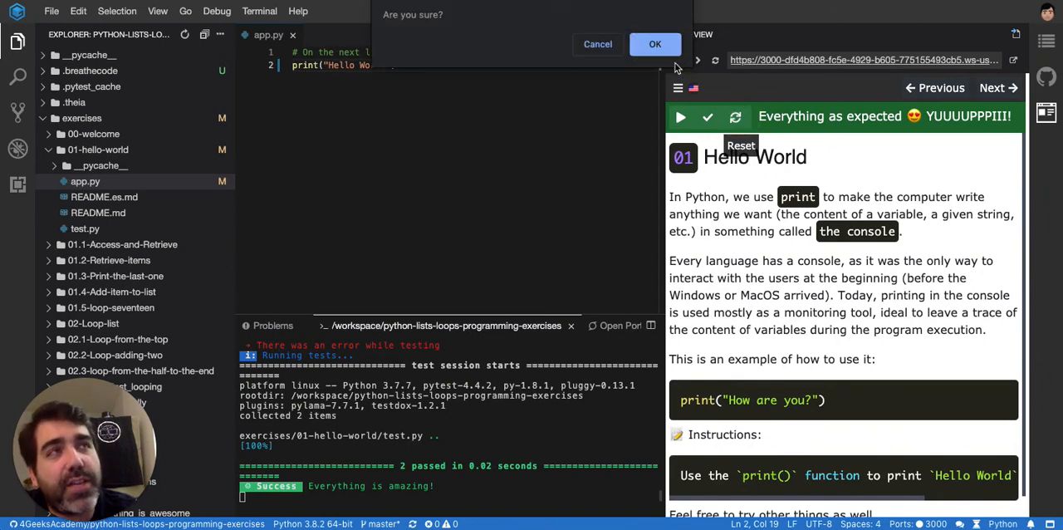
pyautogui.click(655, 44)
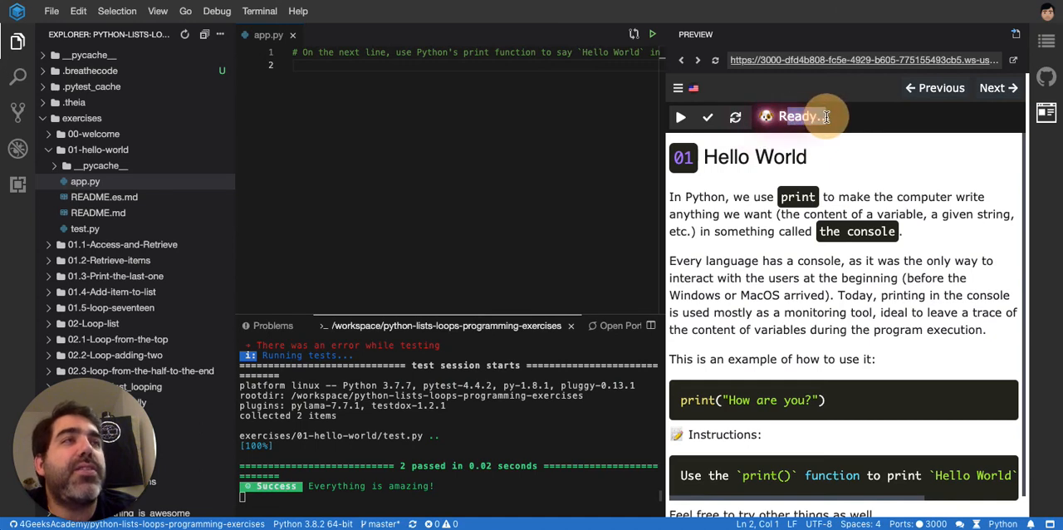
pyautogui.moveTo(708, 117)
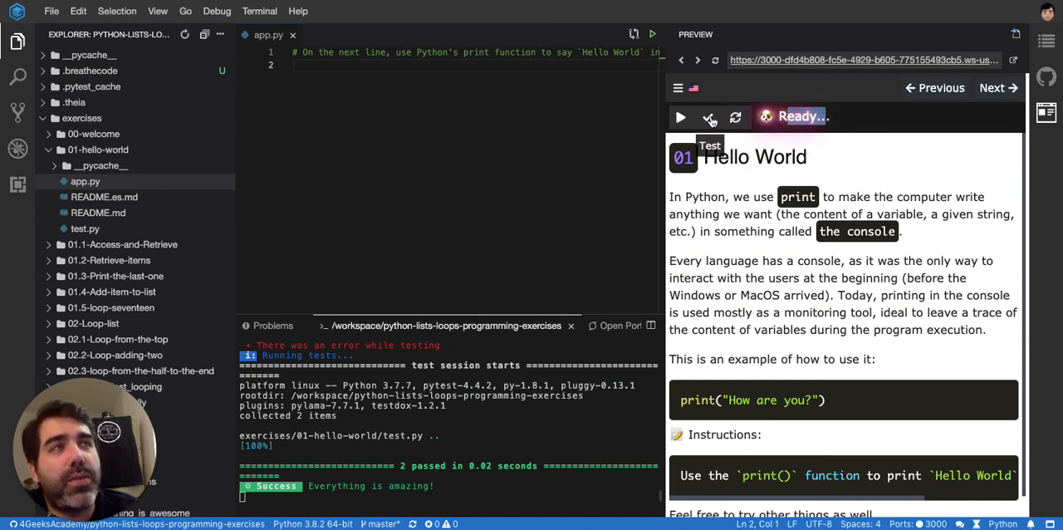
pyautogui.click(708, 116)
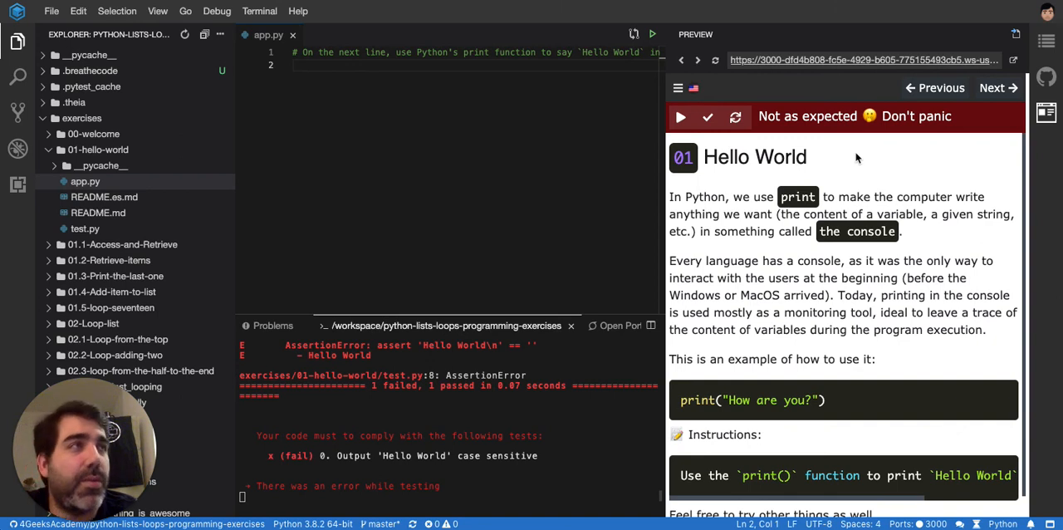
pyautogui.click(994, 88)
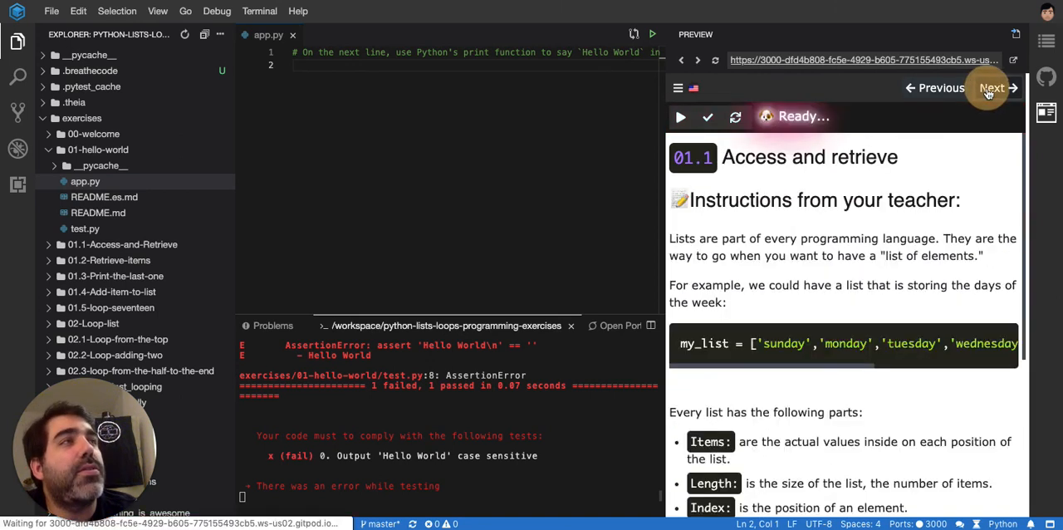